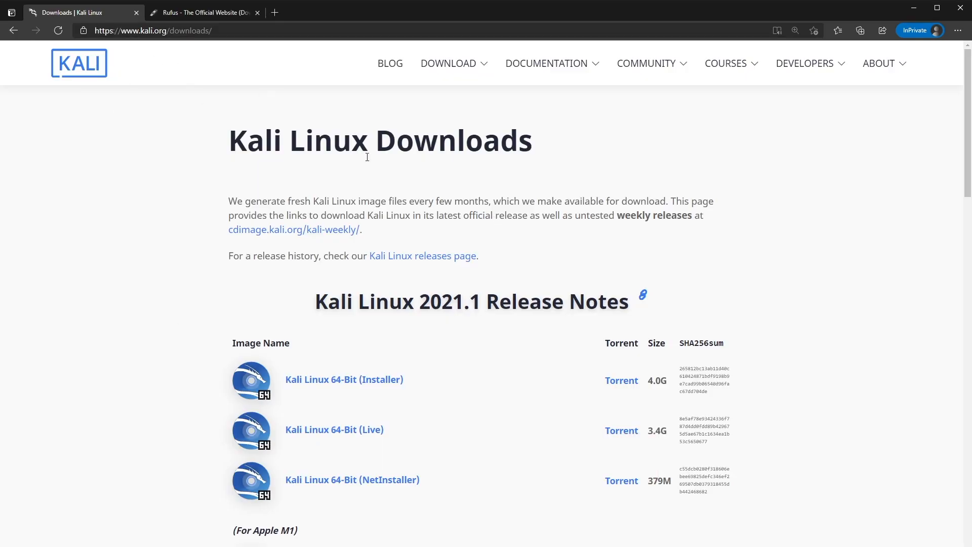
pyautogui.moveTo(297, 440)
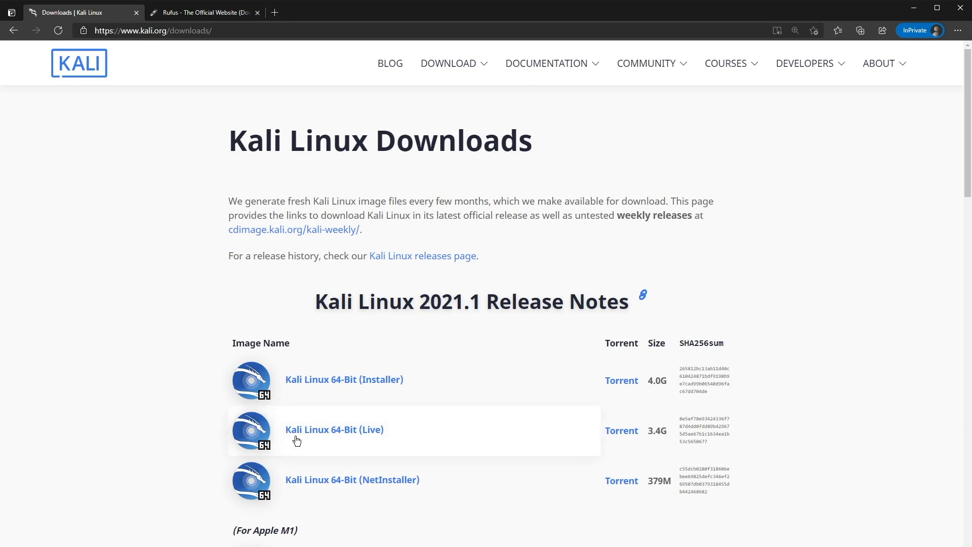
pyautogui.moveTo(396, 436)
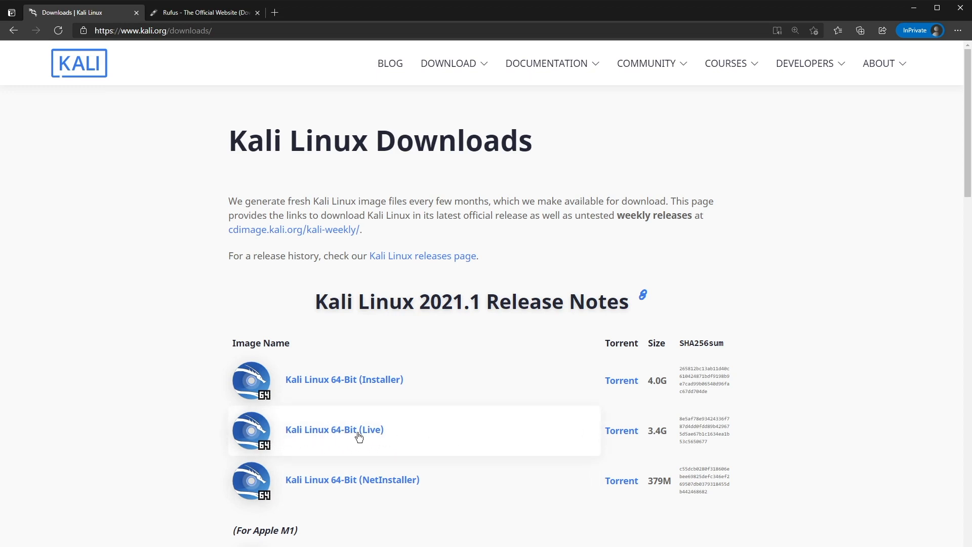
pyautogui.moveTo(395, 440)
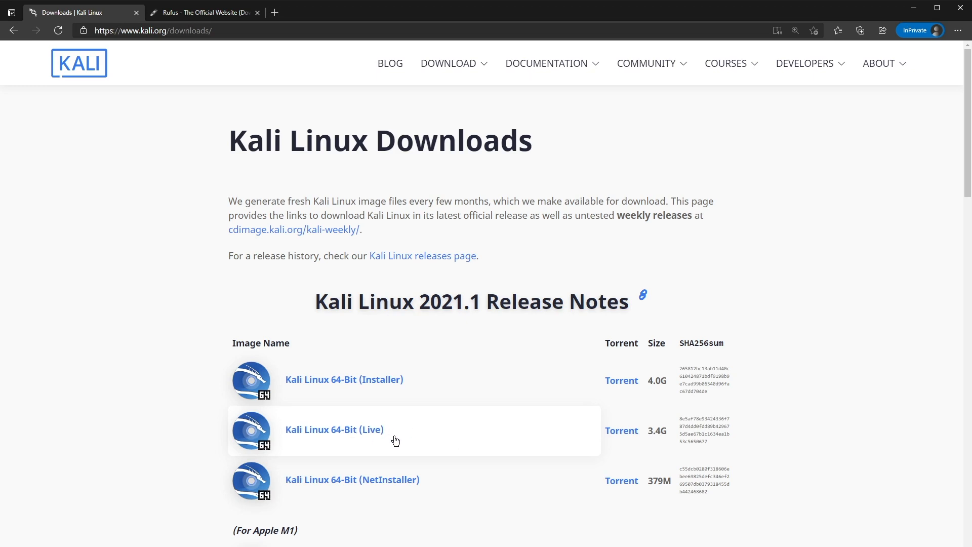
# Switch to the 'Rufus - The Official Website' tab in Edge and scroll down the page.
pyautogui.click(205, 12)
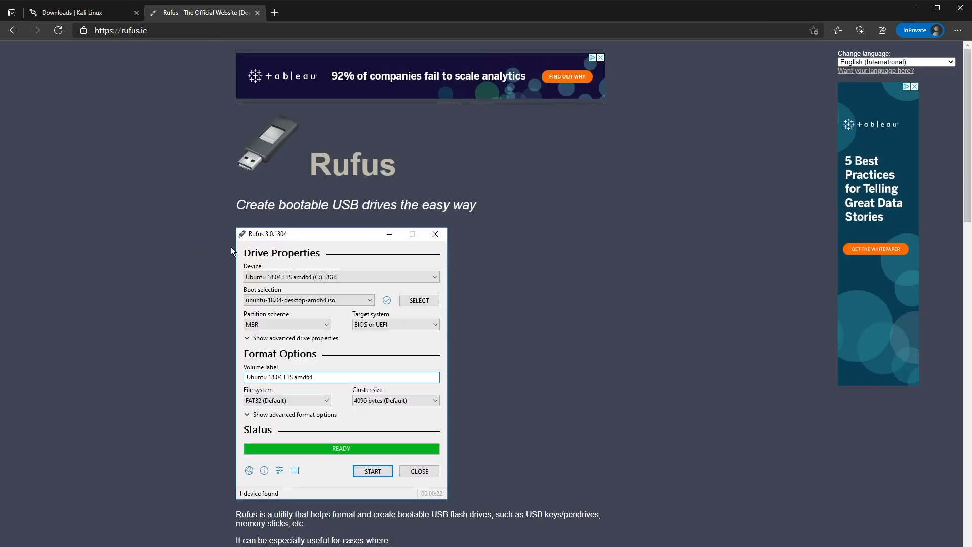
pyautogui.moveTo(349, 220)
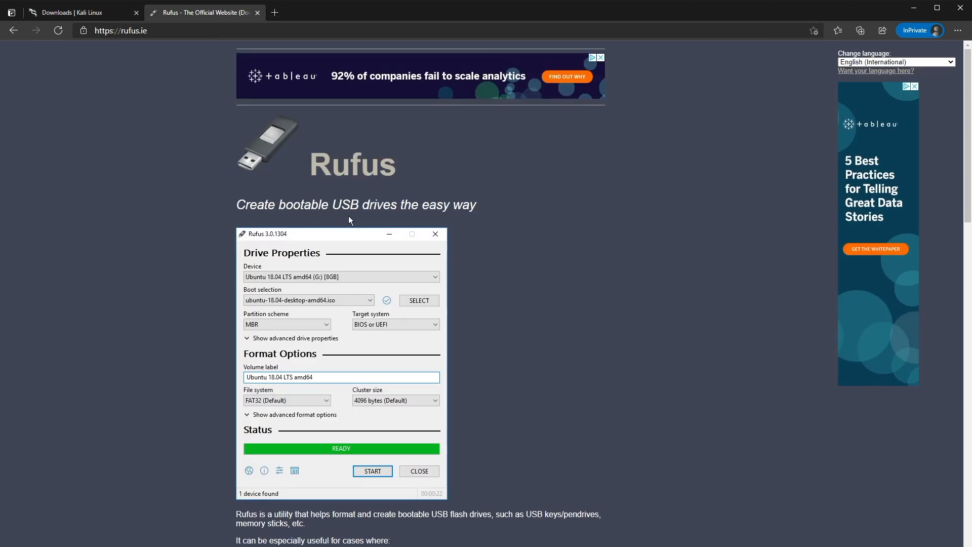
pyautogui.scroll(-3)
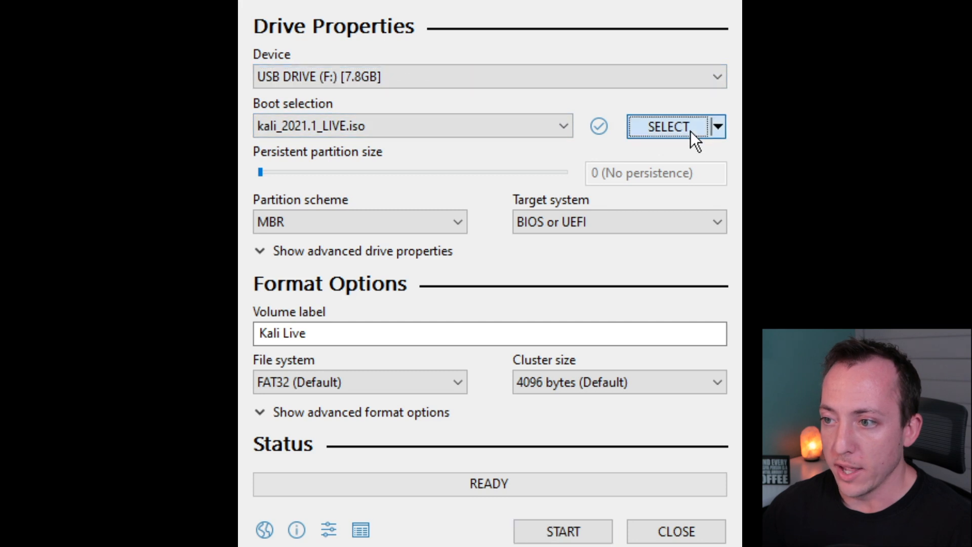
pyautogui.moveTo(598, 204)
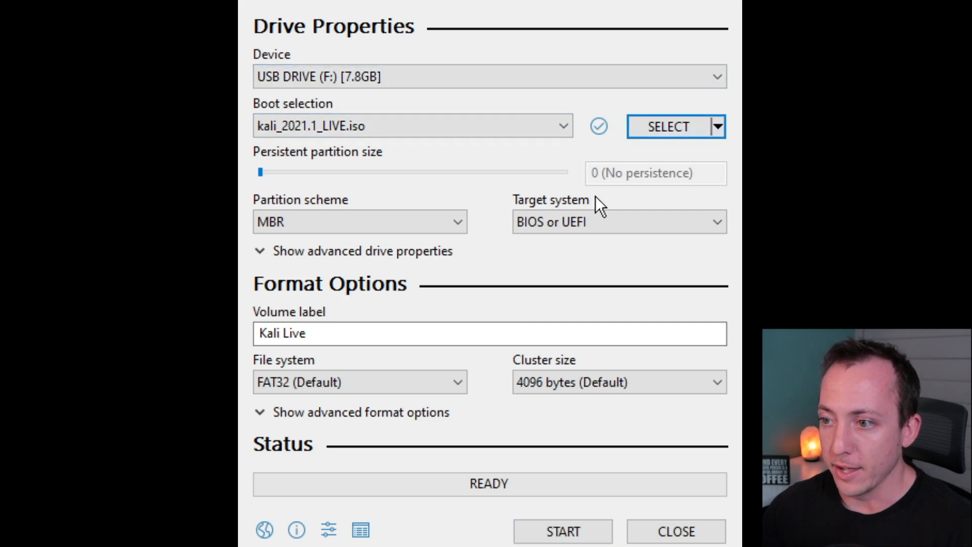
# Set Rufus's persistent partition size to 3 GB and start writing the Kali Live USB.
pyautogui.click(562, 531)
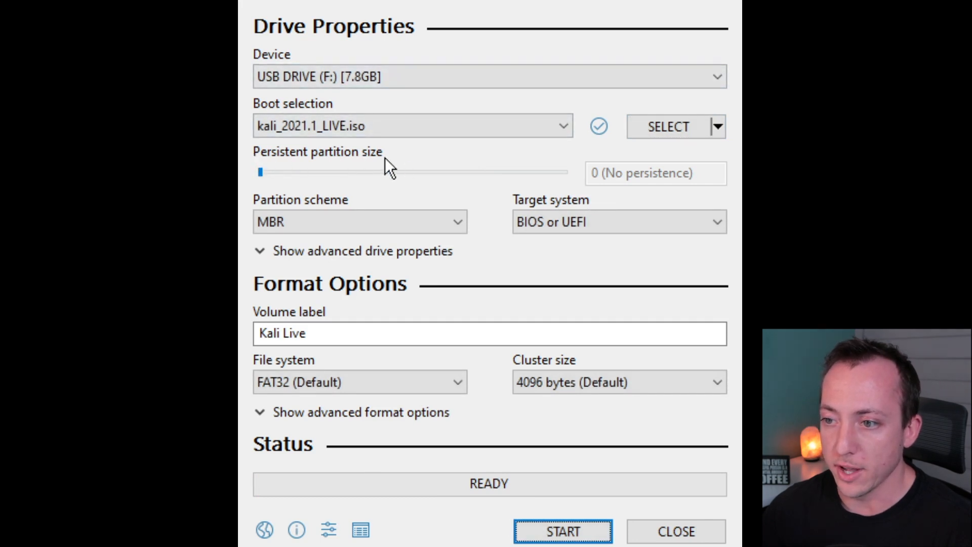
pyautogui.click(261, 173)
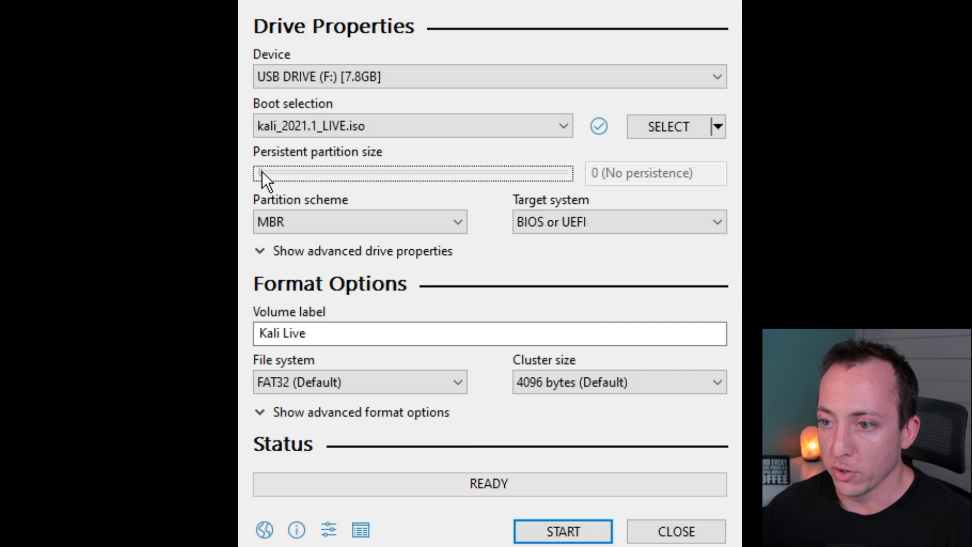
pyautogui.moveTo(260, 174); pyautogui.dragTo(521, 174)
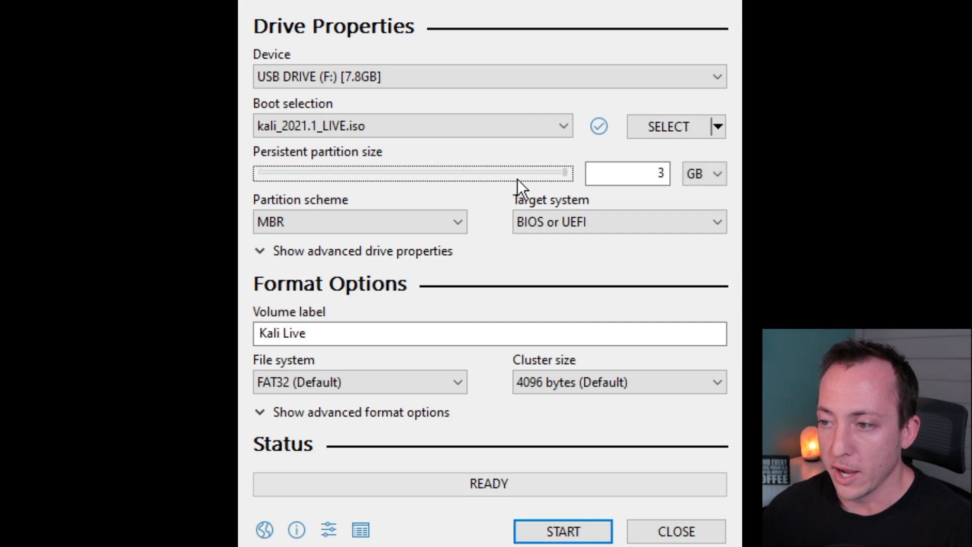
pyautogui.moveTo(561, 174); pyautogui.dragTo(360, 173)
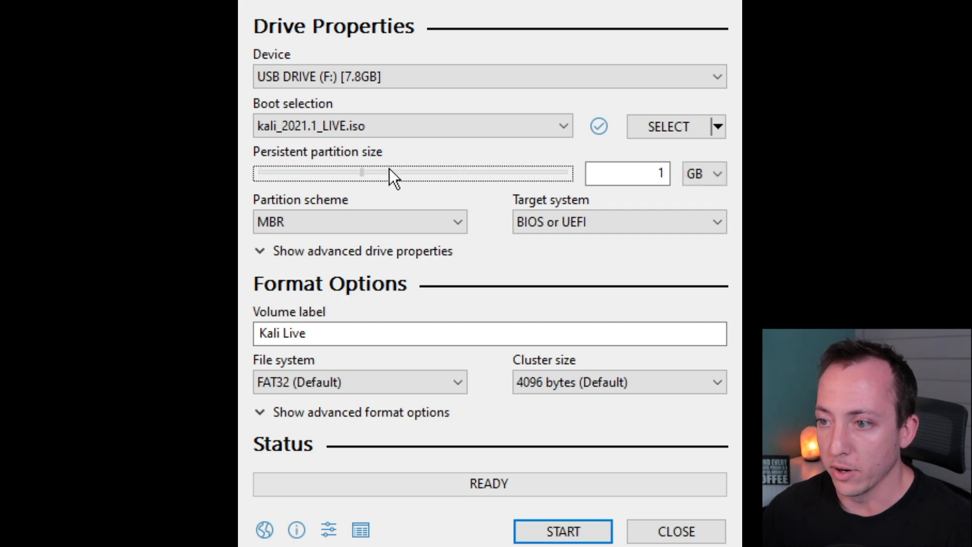
pyautogui.moveTo(363, 173); pyautogui.dragTo(563, 173)
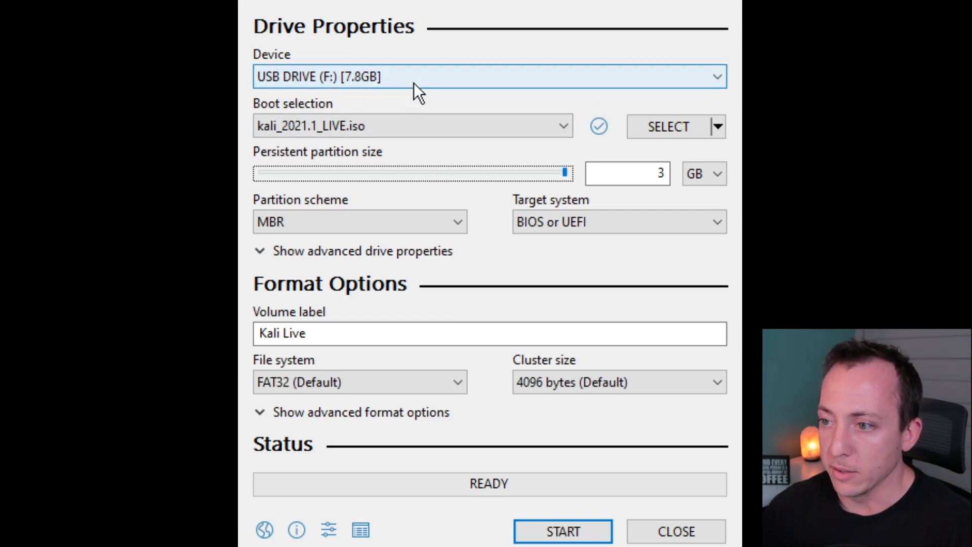
pyautogui.click(627, 173)
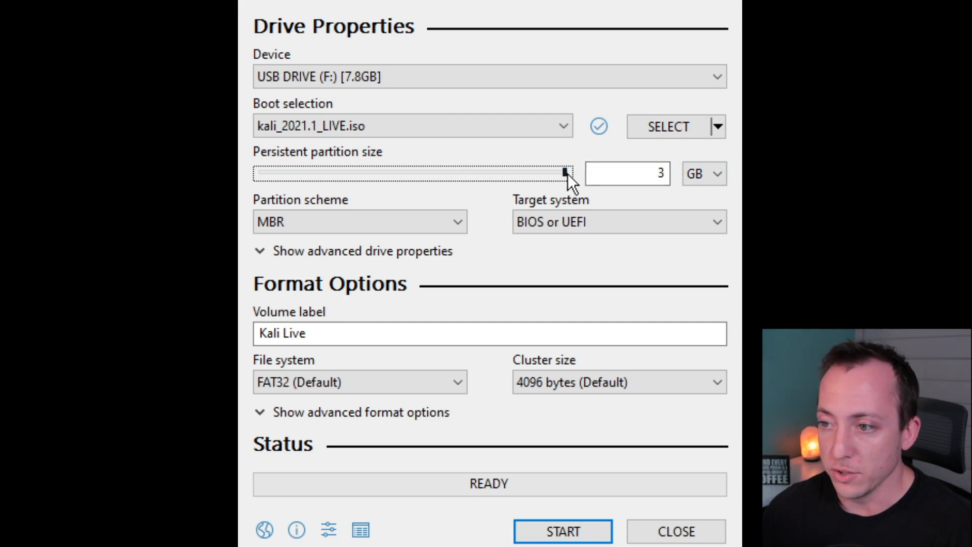
pyautogui.moveTo(564, 173); pyautogui.dragTo(447, 173)
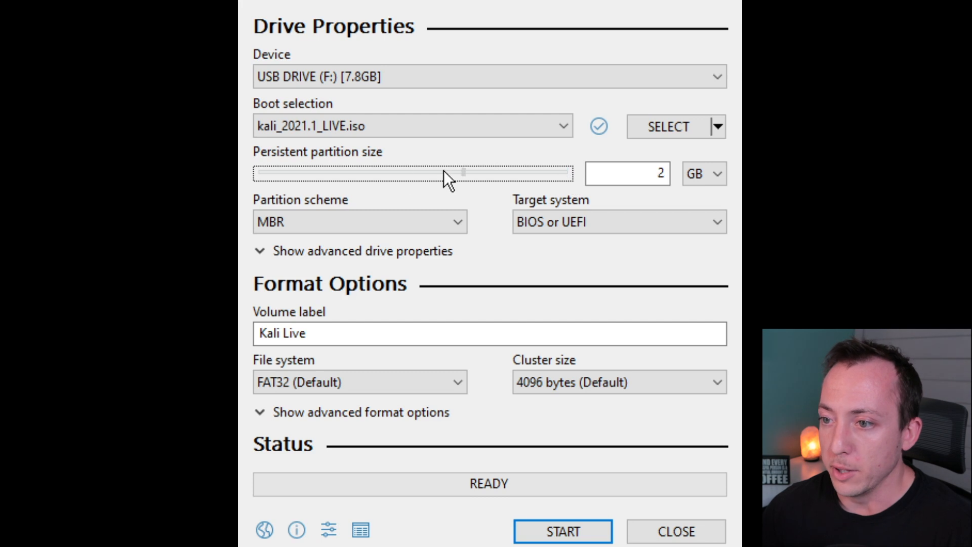
pyautogui.moveTo(471, 174); pyautogui.dragTo(563, 174)
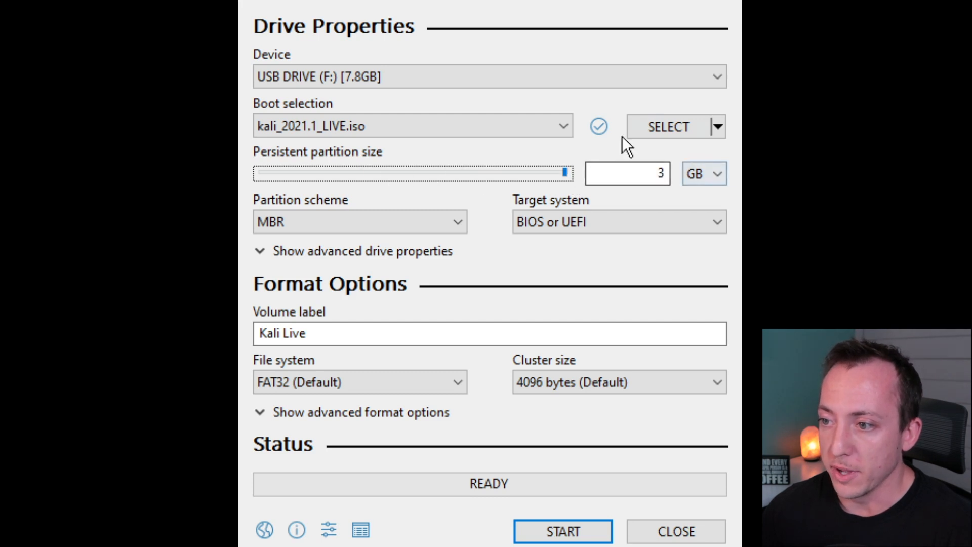
pyautogui.click(387, 333)
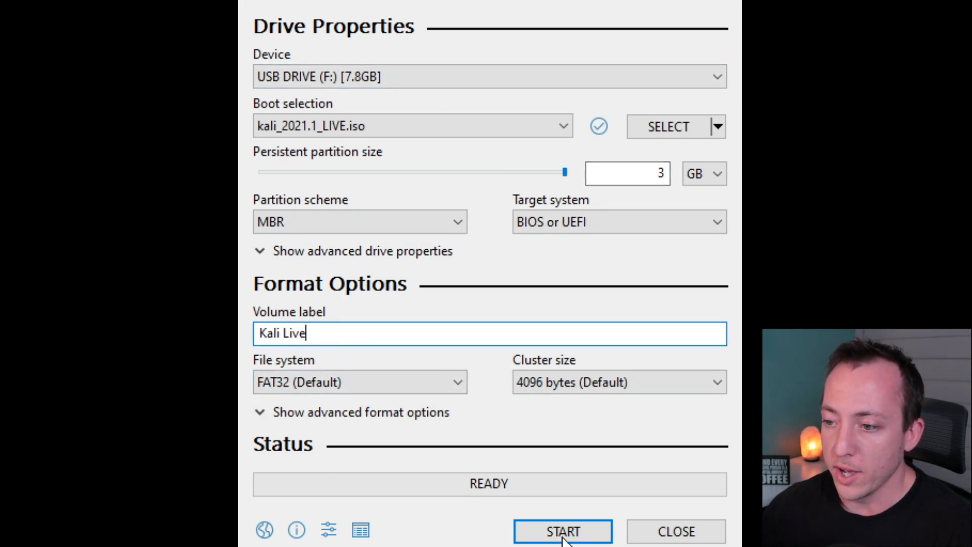
pyautogui.click(562, 531)
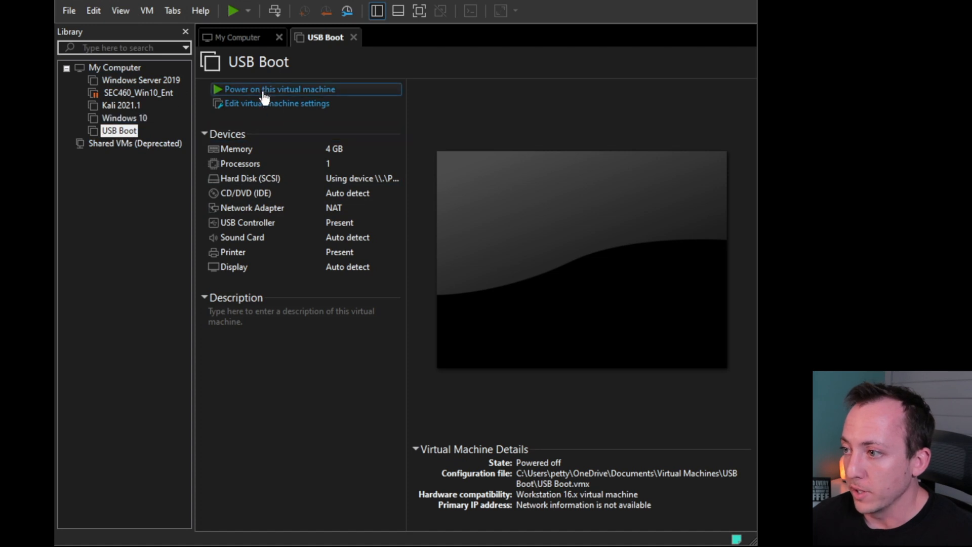
# Power on the USB Boot virtual machine and choose an entry in the Kali boot menu.
pyautogui.click(278, 89)
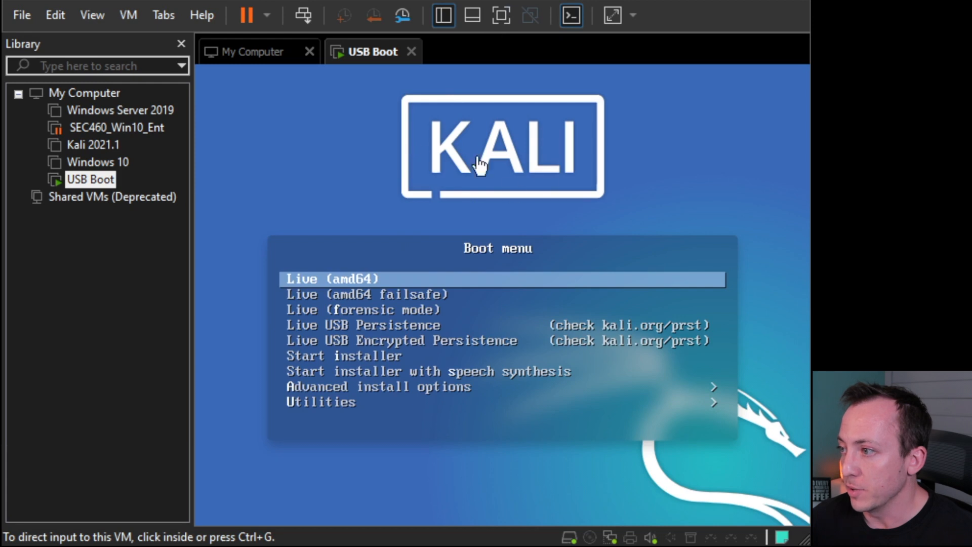
pyautogui.click(482, 167)
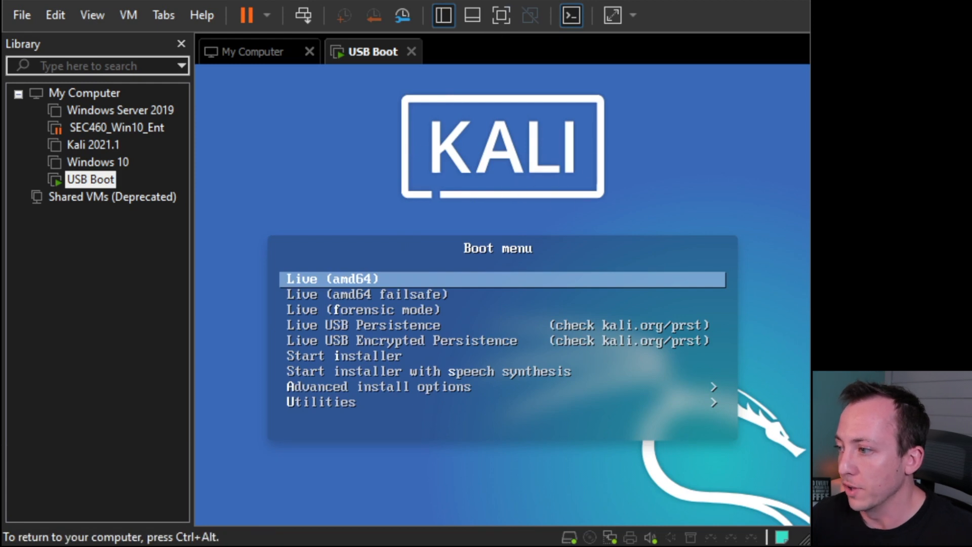
pyautogui.press('Down')
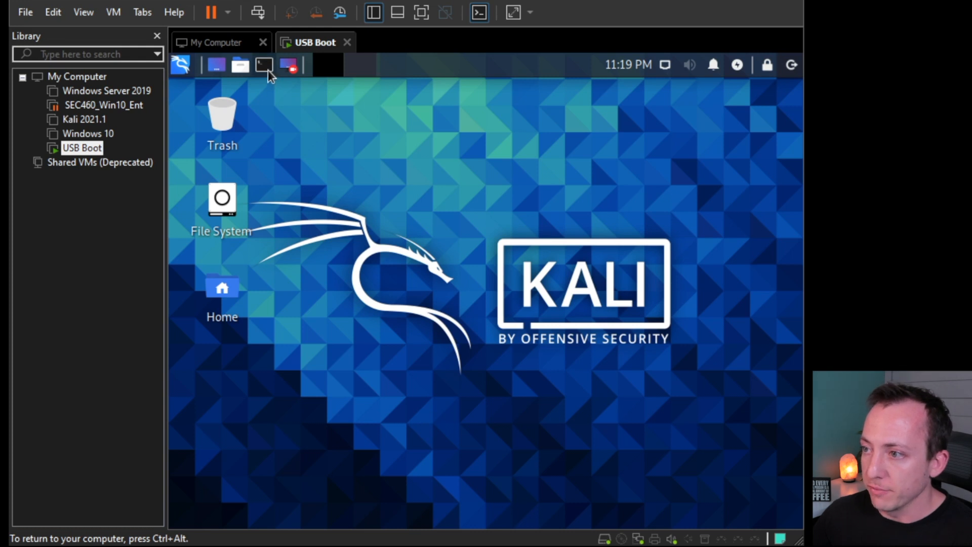
# Open a root terminal with sudo bash and run find / -name persistence.conf.
pyautogui.click(263, 65)
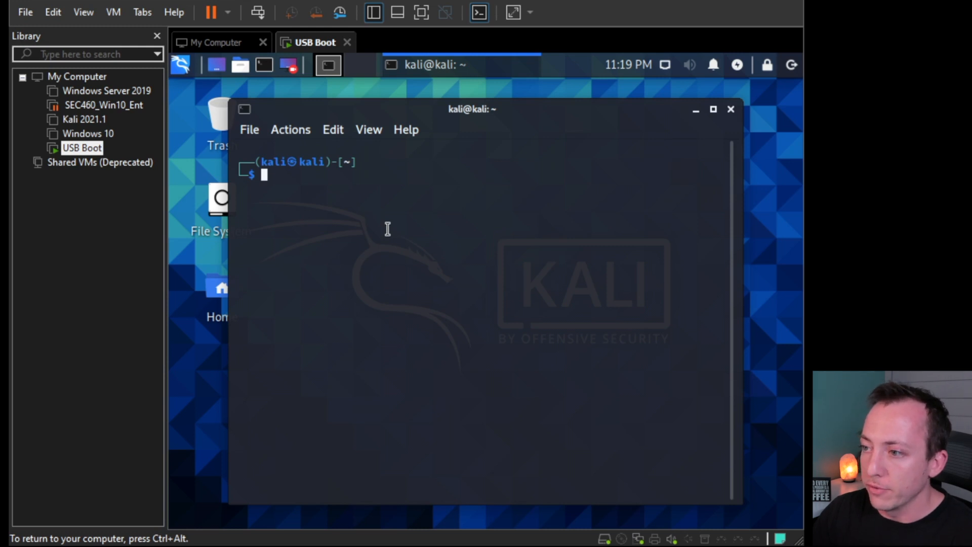
pyautogui.write('sudo bash')
pyautogui.write('whoami')
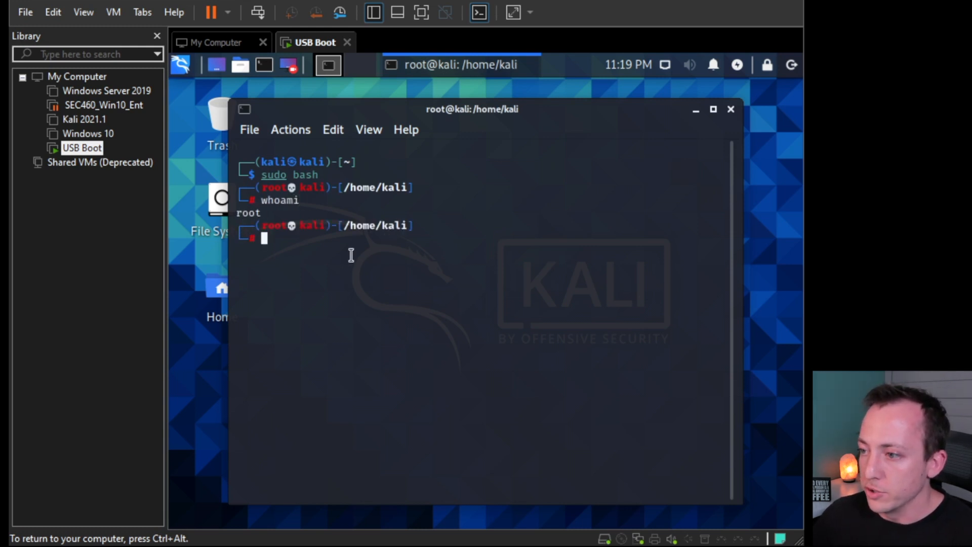
pyautogui.moveTo(502, 259)
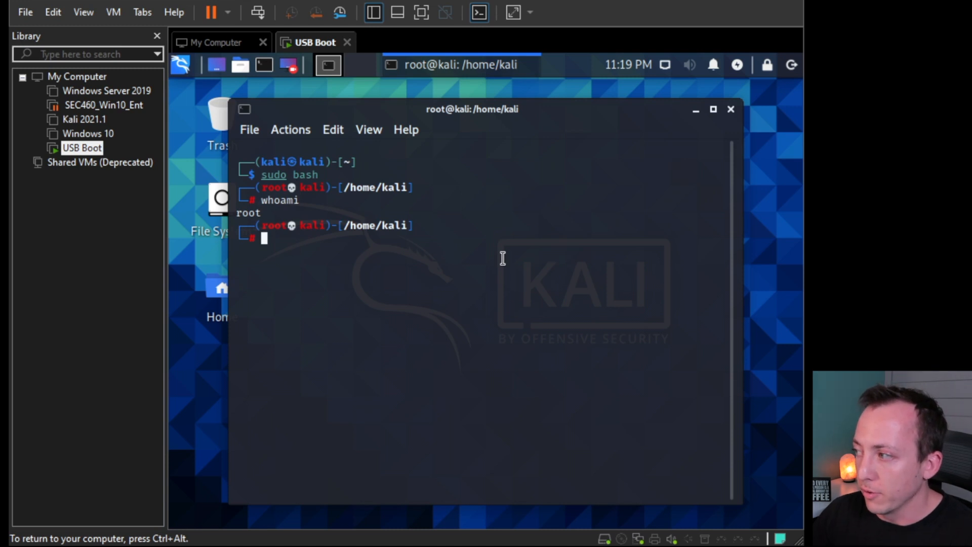
pyautogui.write('find')
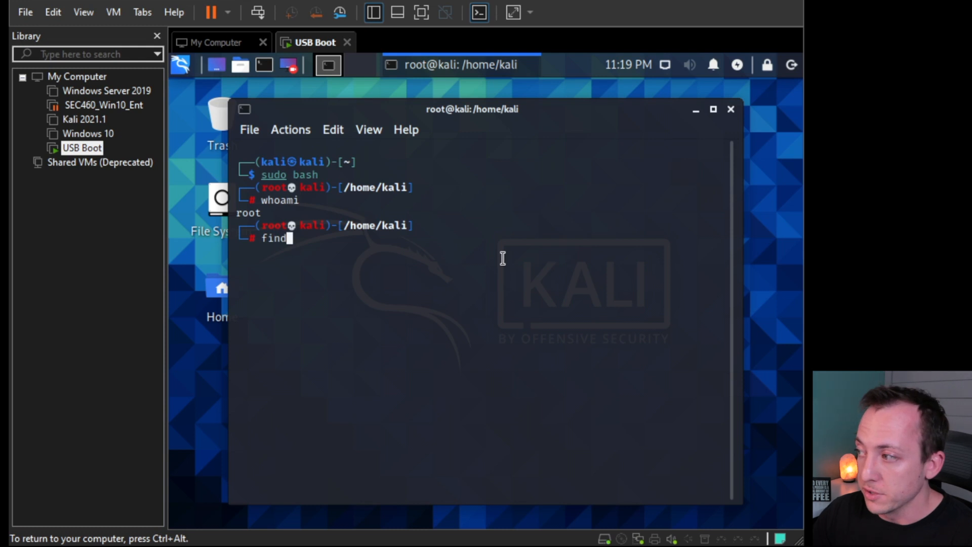
pyautogui.write('/')
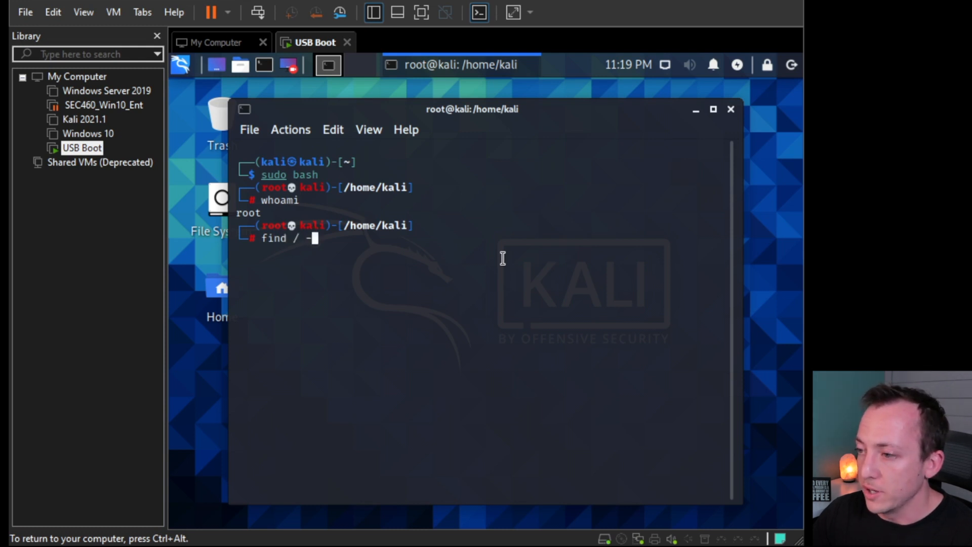
pyautogui.write('-name persistence.conf')
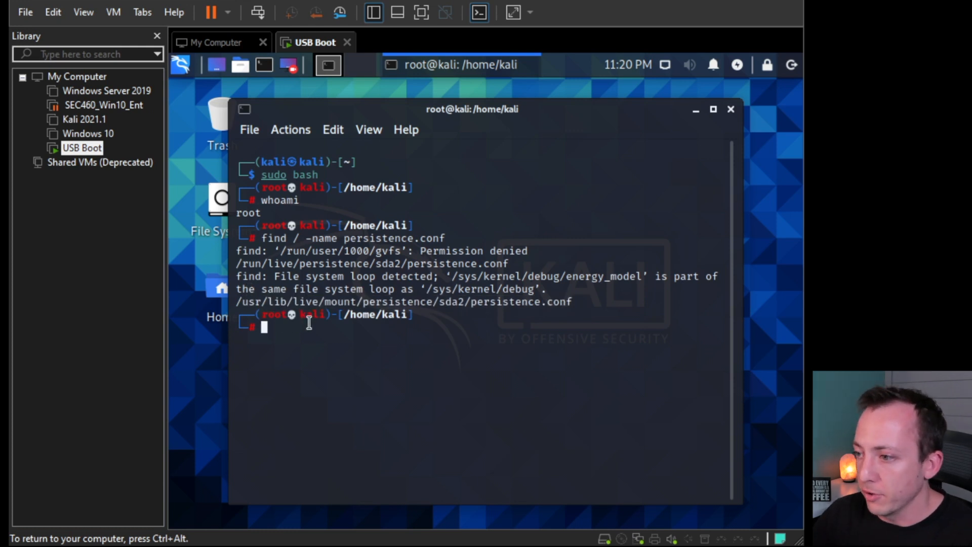
# Change into /usr/lib/live/mount/persistence/sda2, list it, and display persistence.conf showing '/ union'.
pyautogui.write('cd /')
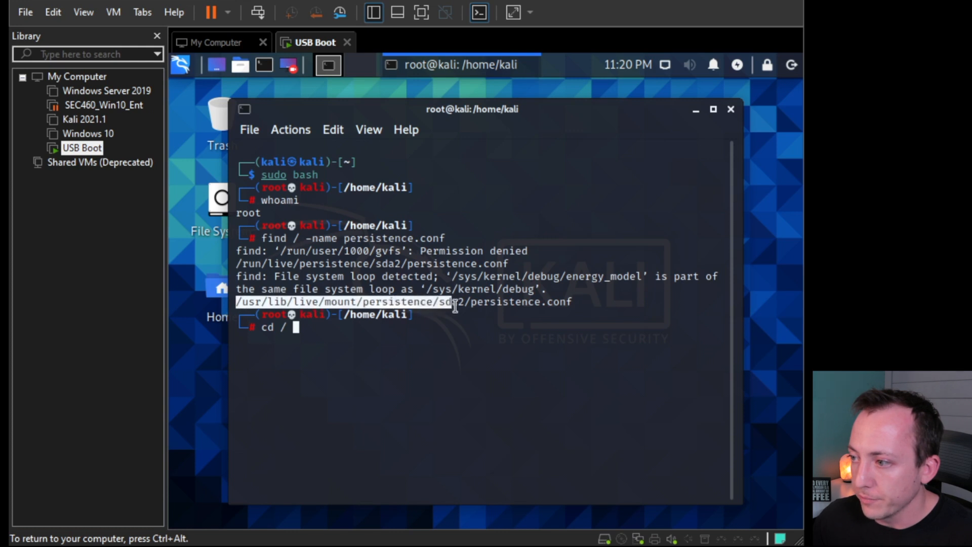
pyautogui.write('u')
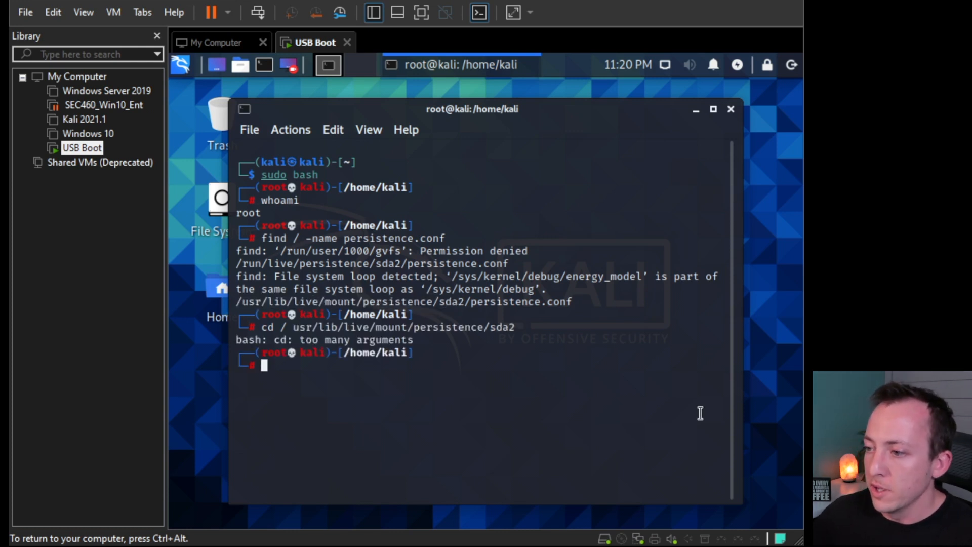
pyautogui.write('cd /usr/lib/live/mount/persistence/sda2')
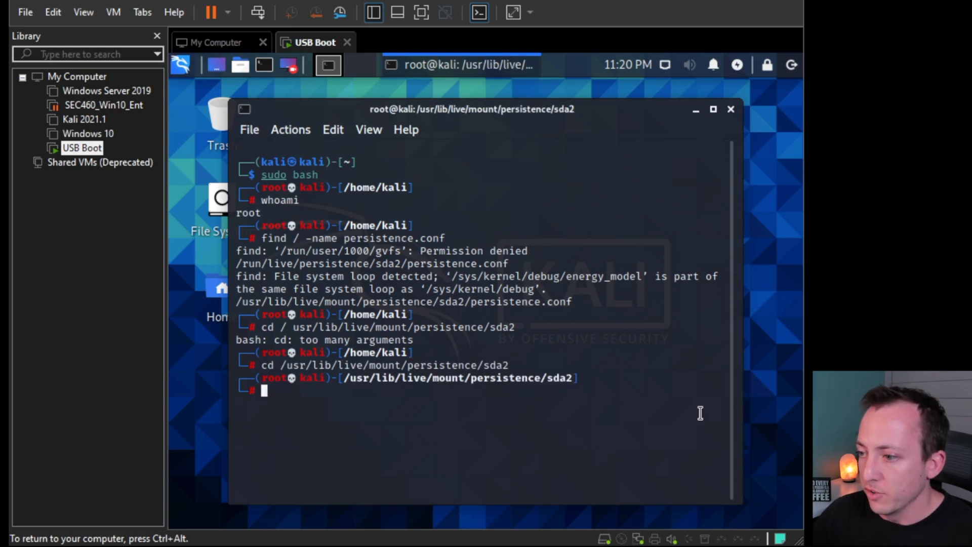
pyautogui.write('ls')
pyautogui.write('cat')
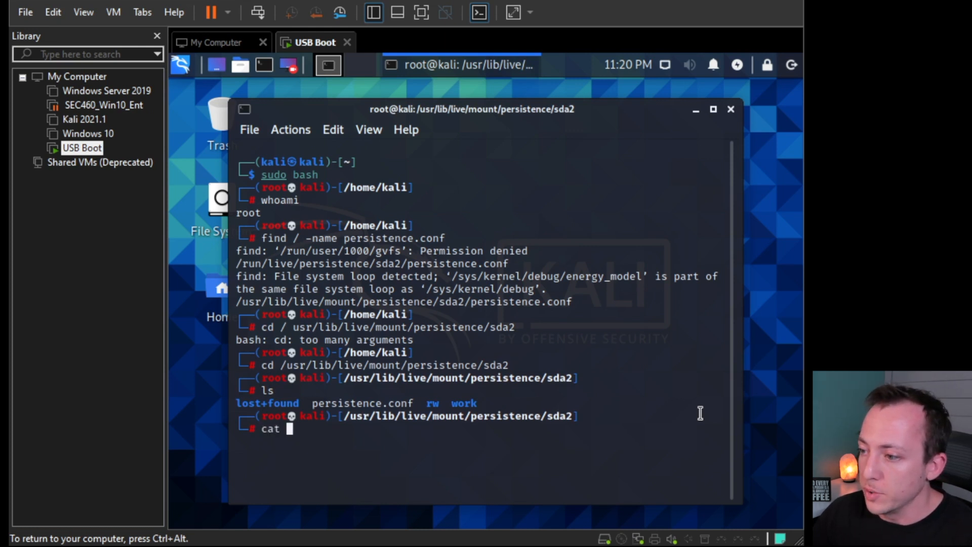
pyautogui.write('persistence.conf')
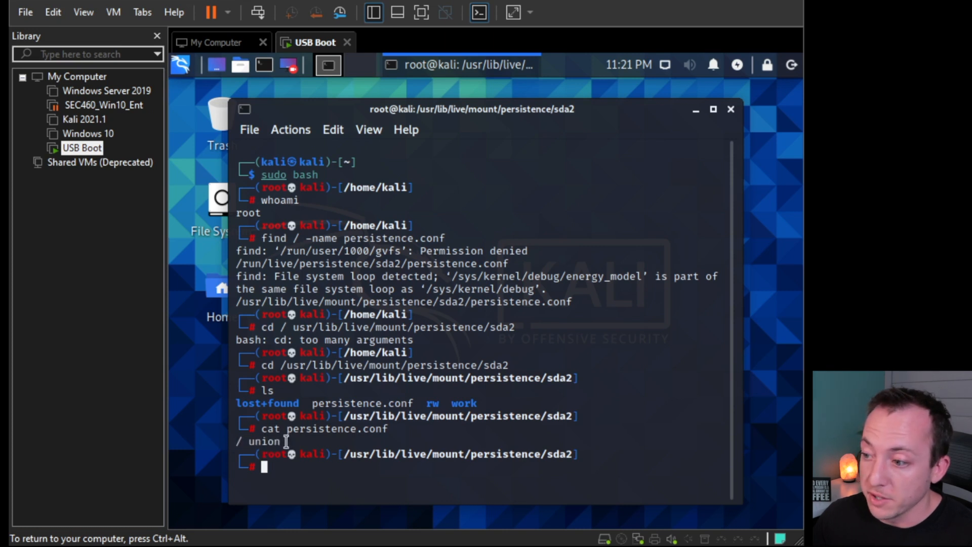
pyautogui.write('e')
pyautogui.write('cd')
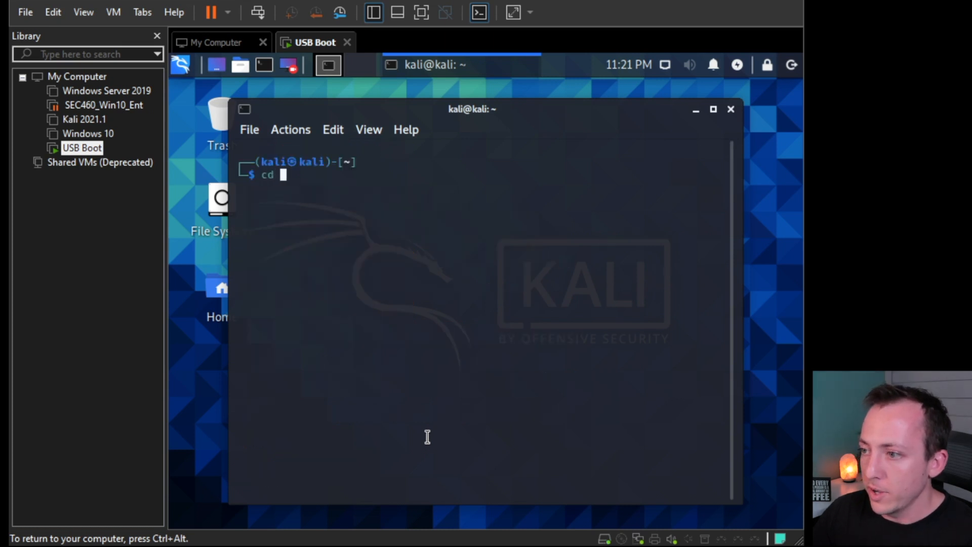
# Change to the Desktop directory and create file1 and file2 with touch.
pyautogui.write('Desktop/')
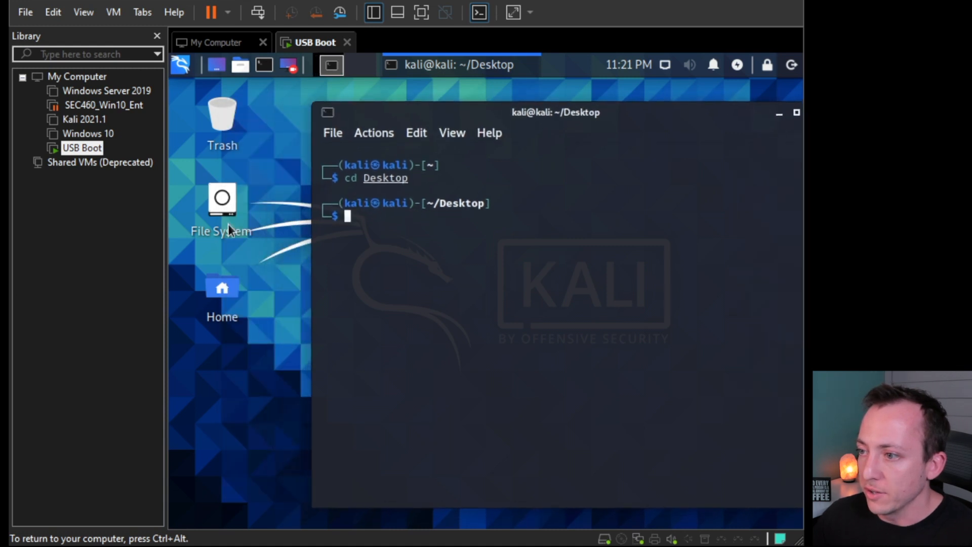
pyautogui.moveTo(421, 226)
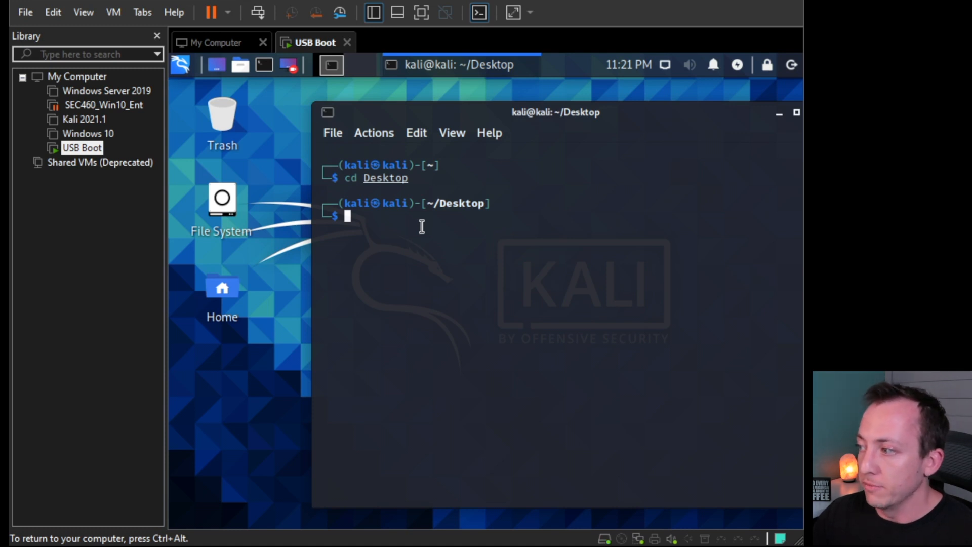
pyautogui.write('touch')
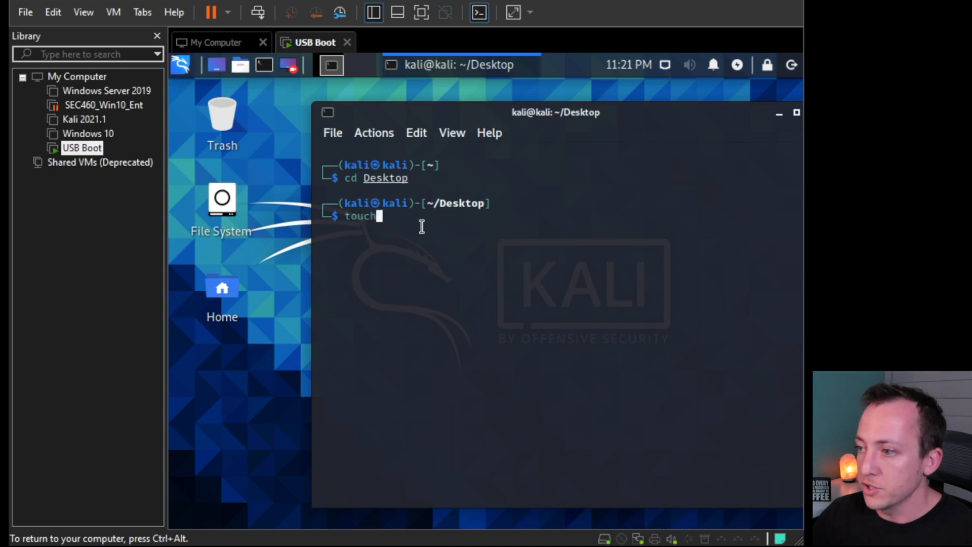
pyautogui.write('file1')
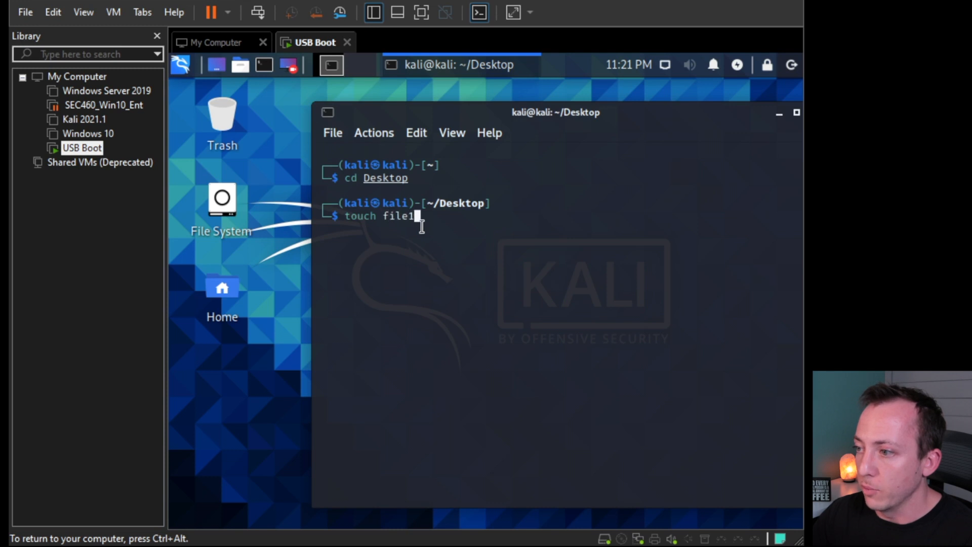
pyautogui.write('file2')
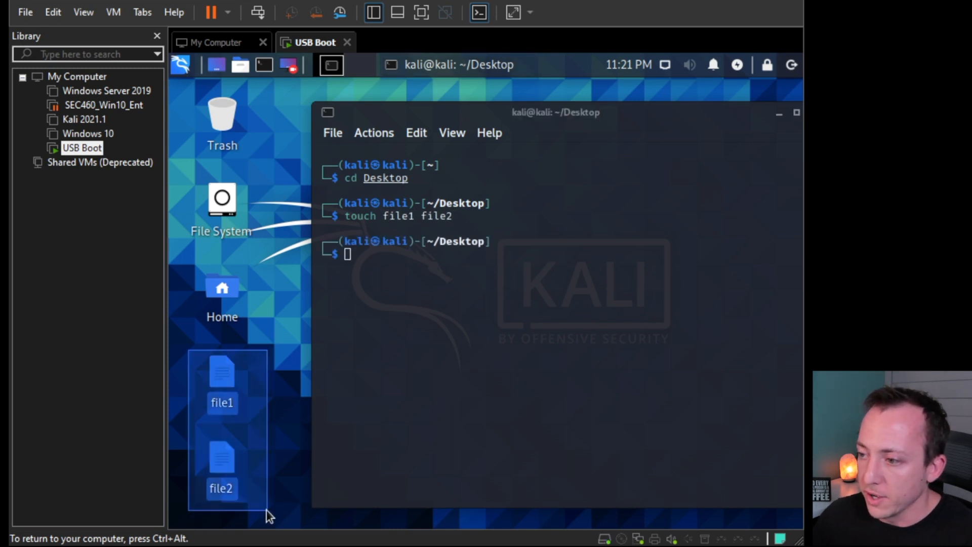
# Write "THis is my data" into ./file1 with echo.
pyautogui.click(417, 288)
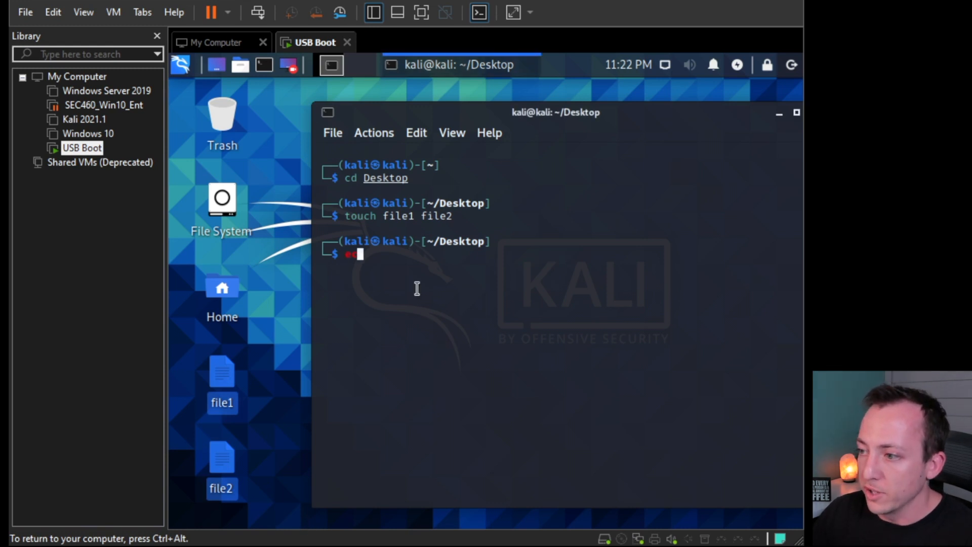
pyautogui.write('echo "THis is my')
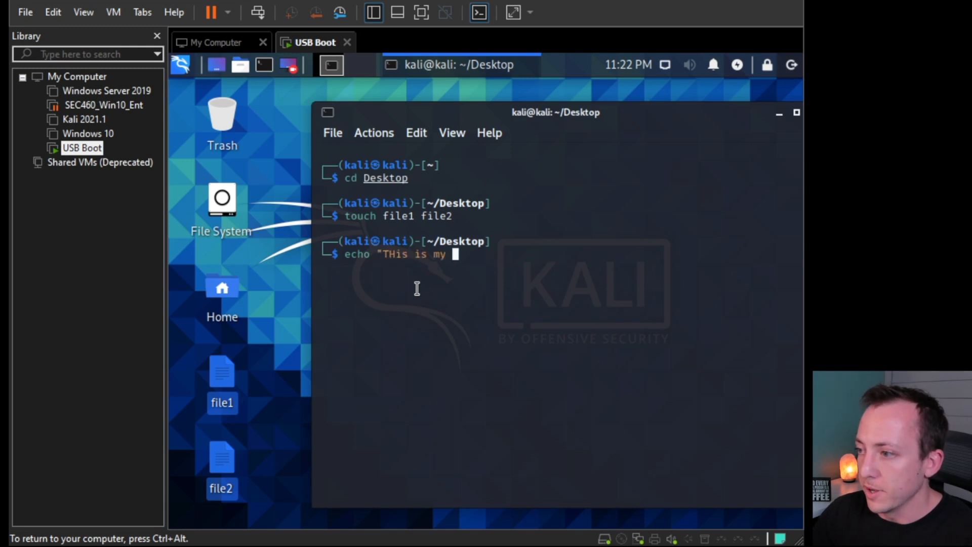
pyautogui.write('data"')
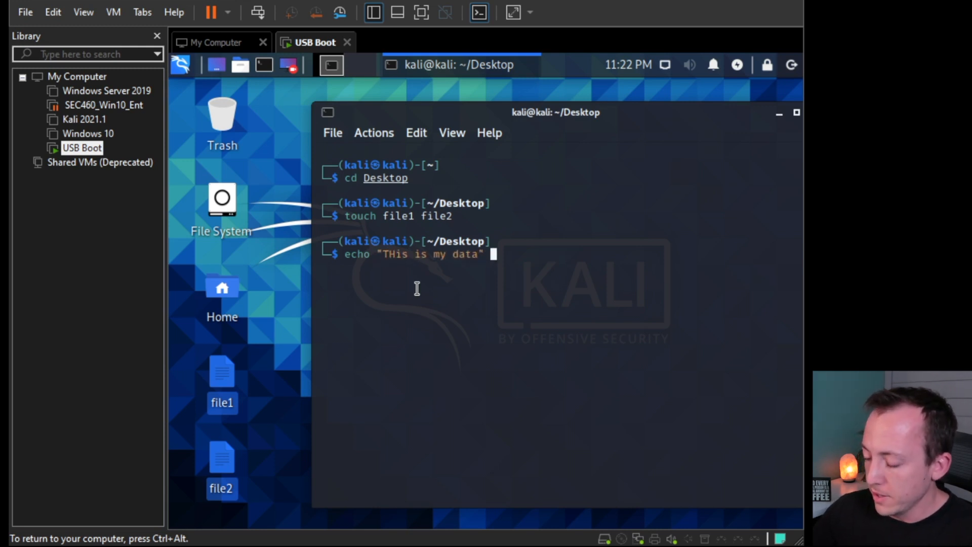
pyautogui.write('> ./fil')
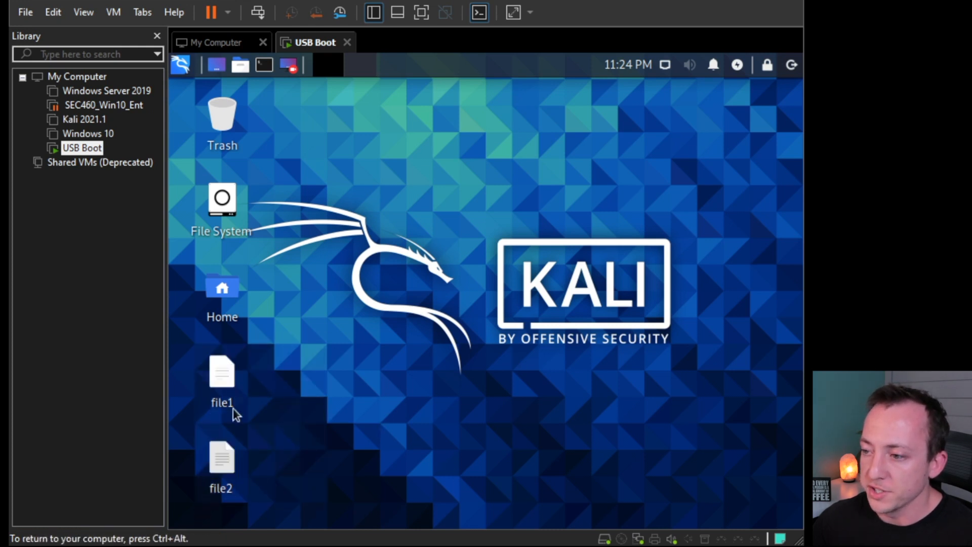
# Open file1 from the desktop in Mousepad to confirm it reads 'THis is my data'.
pyautogui.doubleClick(221, 372)
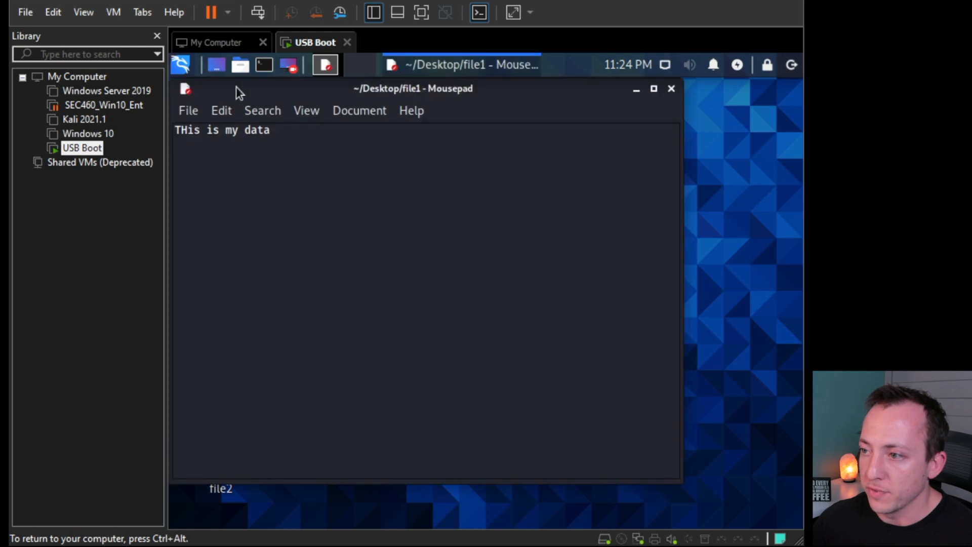